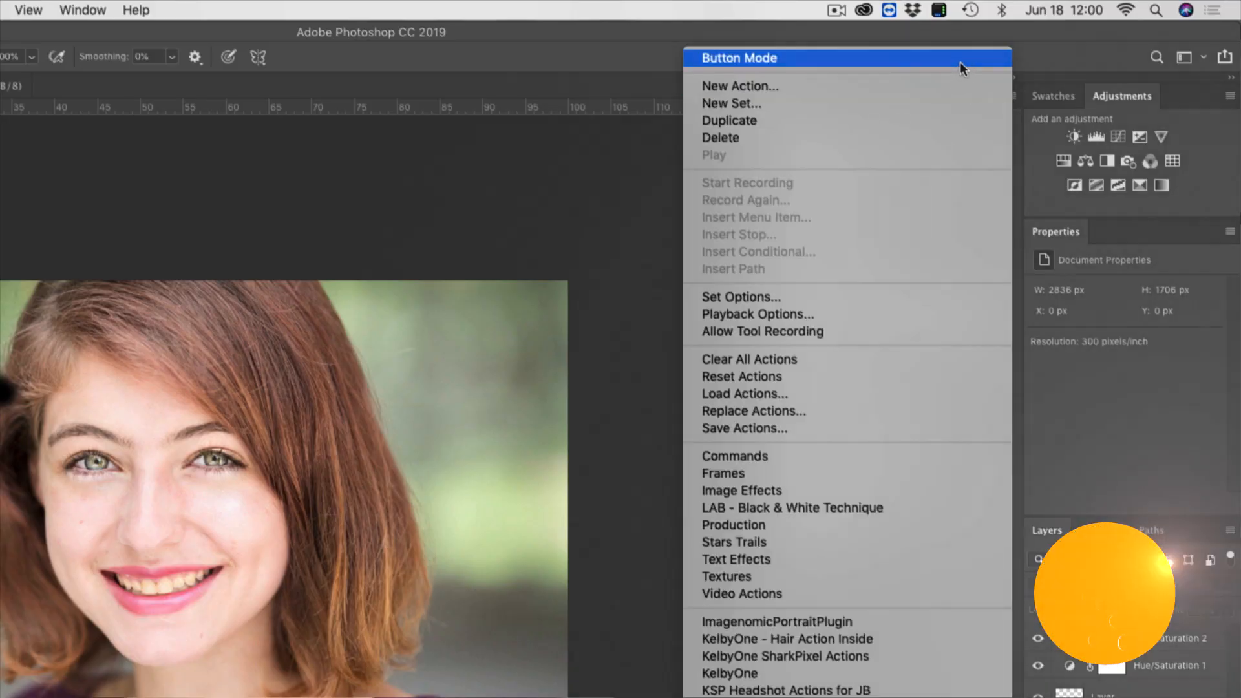
Step: Expand the KelbyOne Super Actions set to reveal its KO Whiten Teeth action
left_click(740, 57)
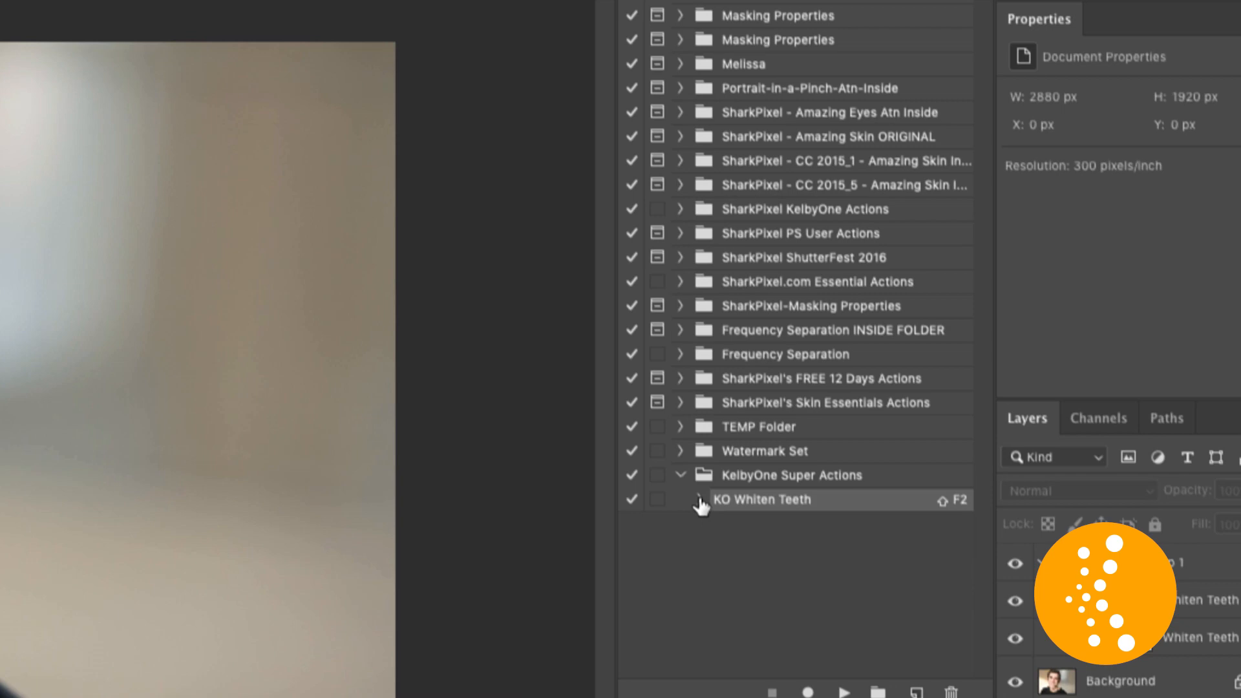
Step: Confirm the Eye Color Pop fill and scroll the skin action's steps, Skin Blur to Skin
left_click(700, 500)
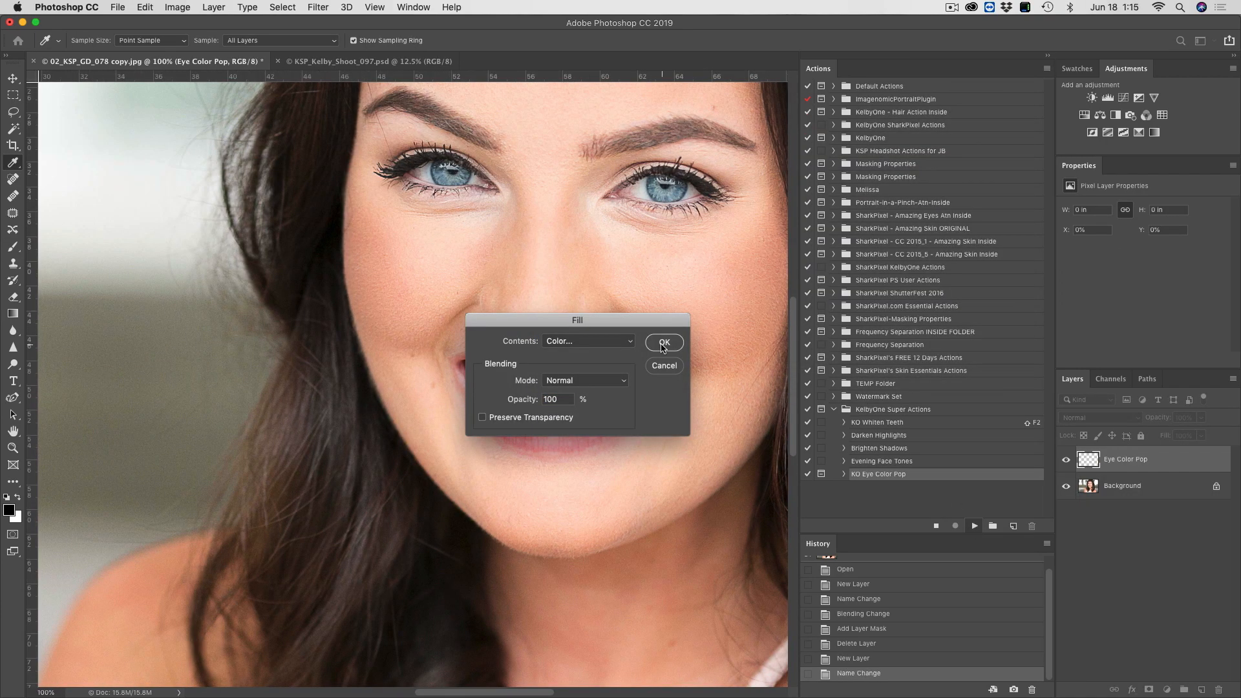
left_click(663, 343)
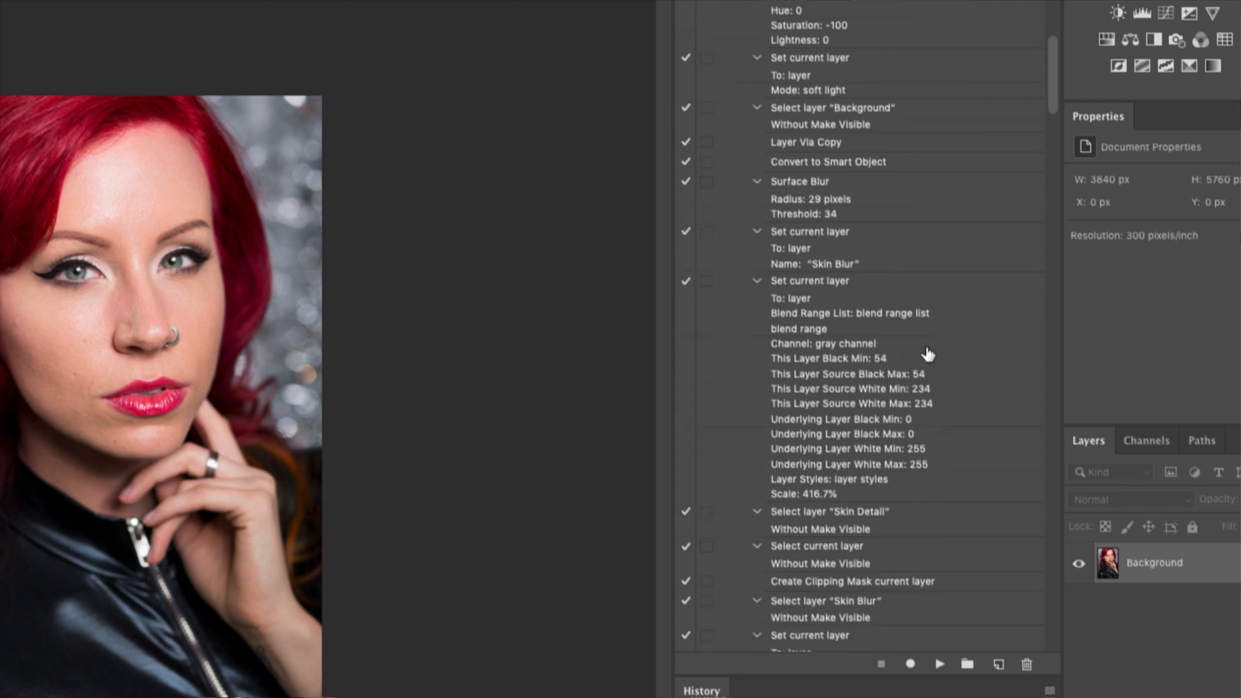
scroll("down", 3)
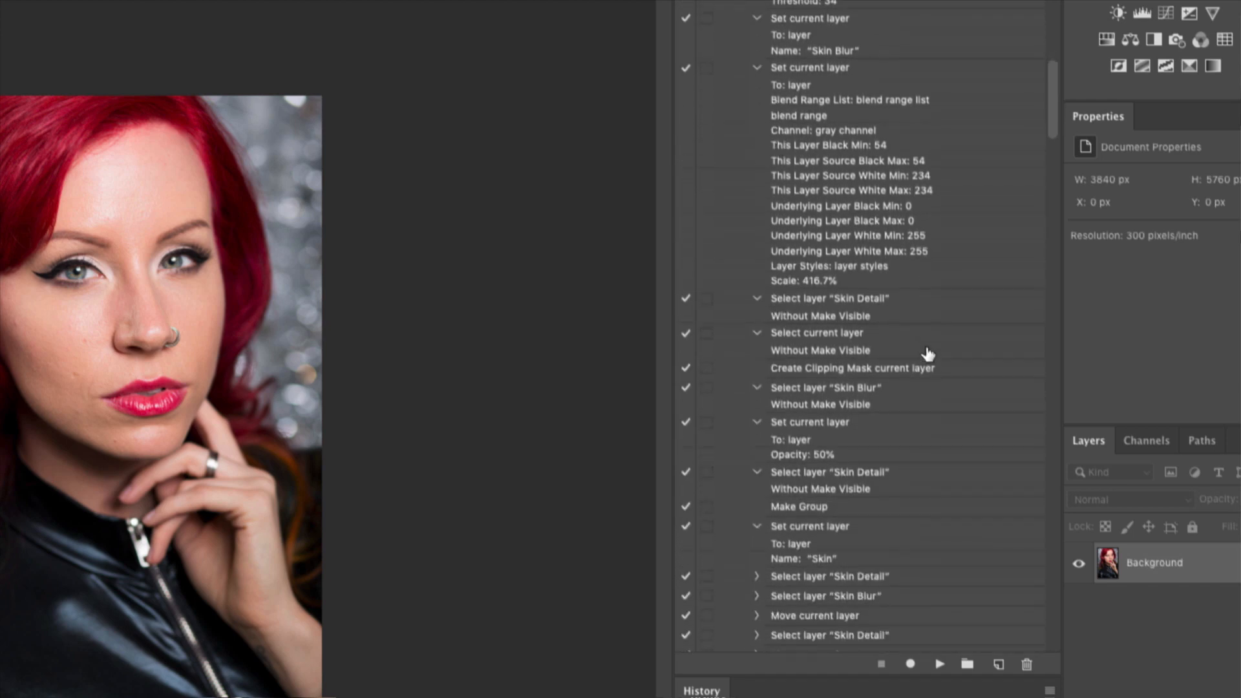
scroll("down", 3)
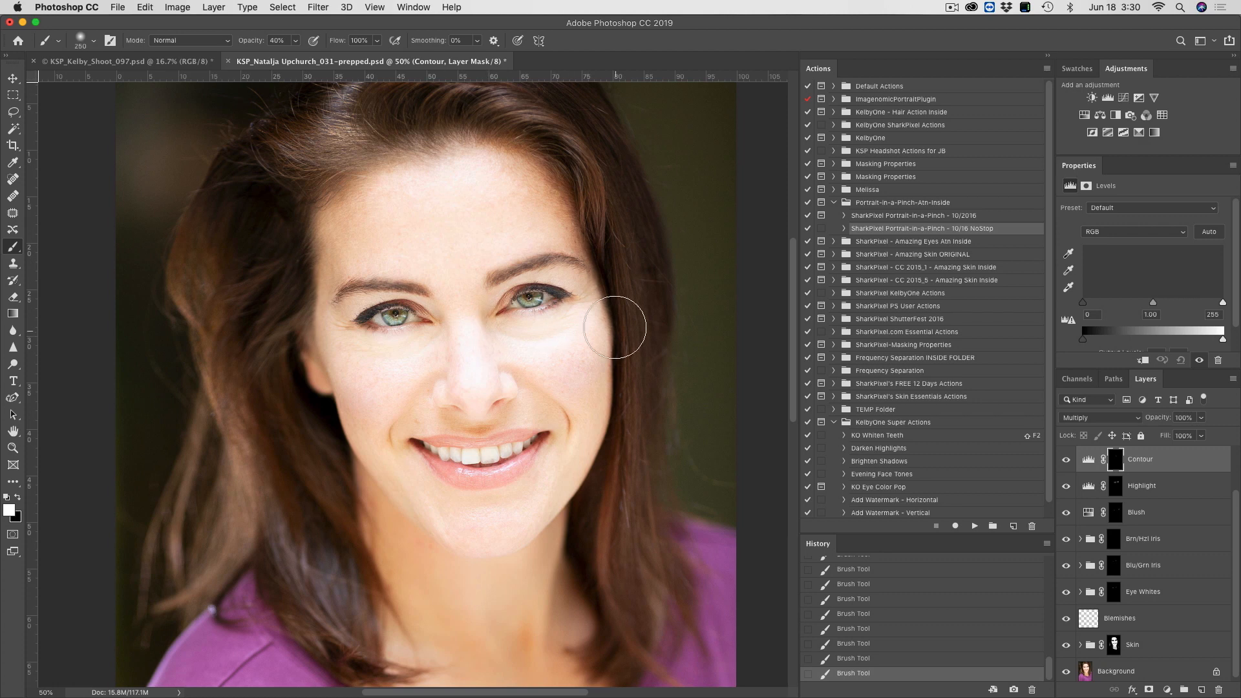
Step: Paint a 40% opacity stroke on the Contour mask from cheek toward temple
left_click_drag(617, 327, 606, 240)
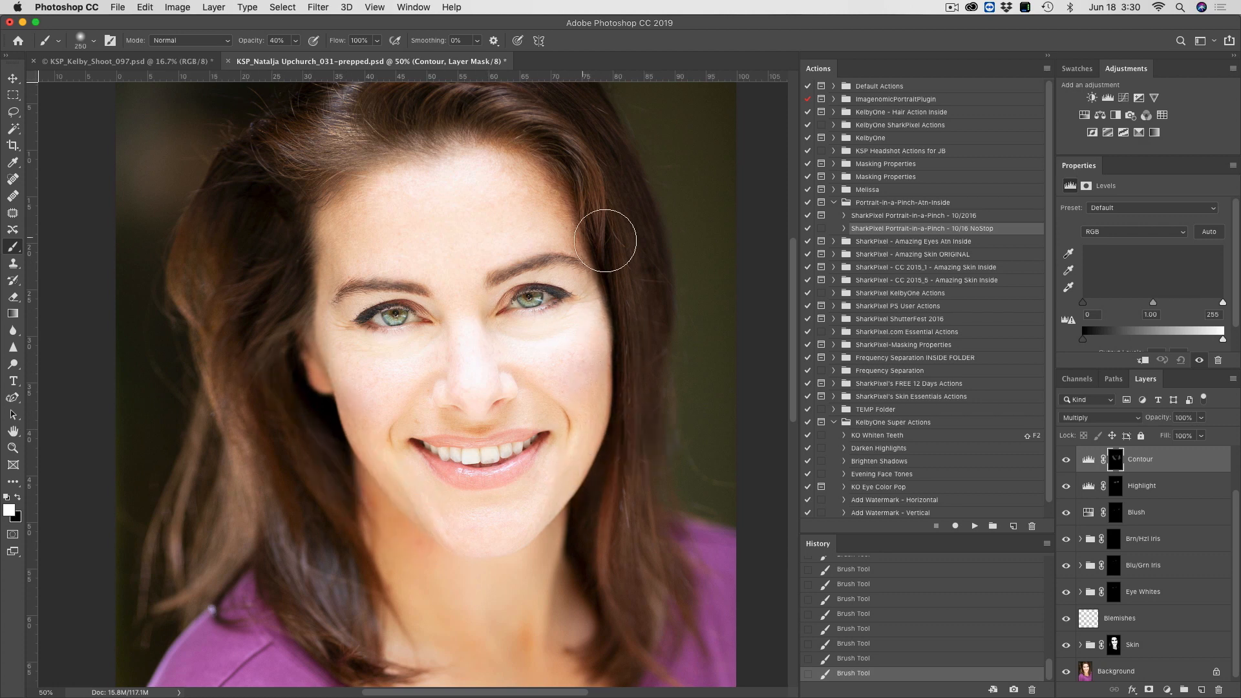